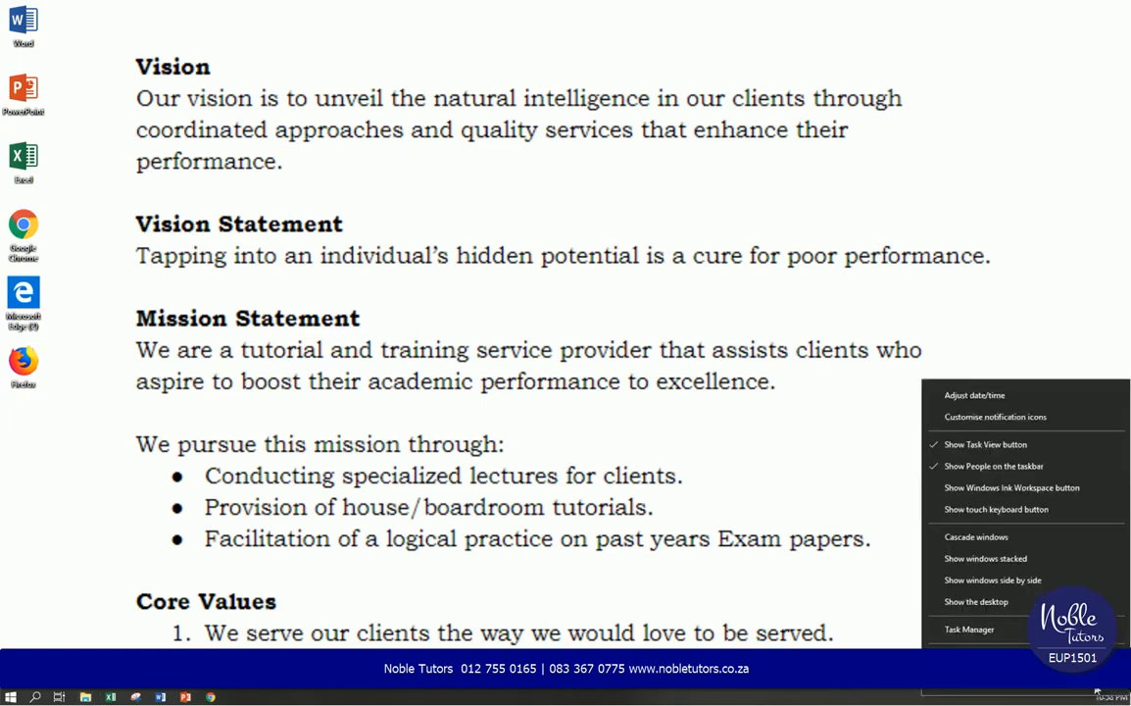
pyautogui.moveTo(974, 394)
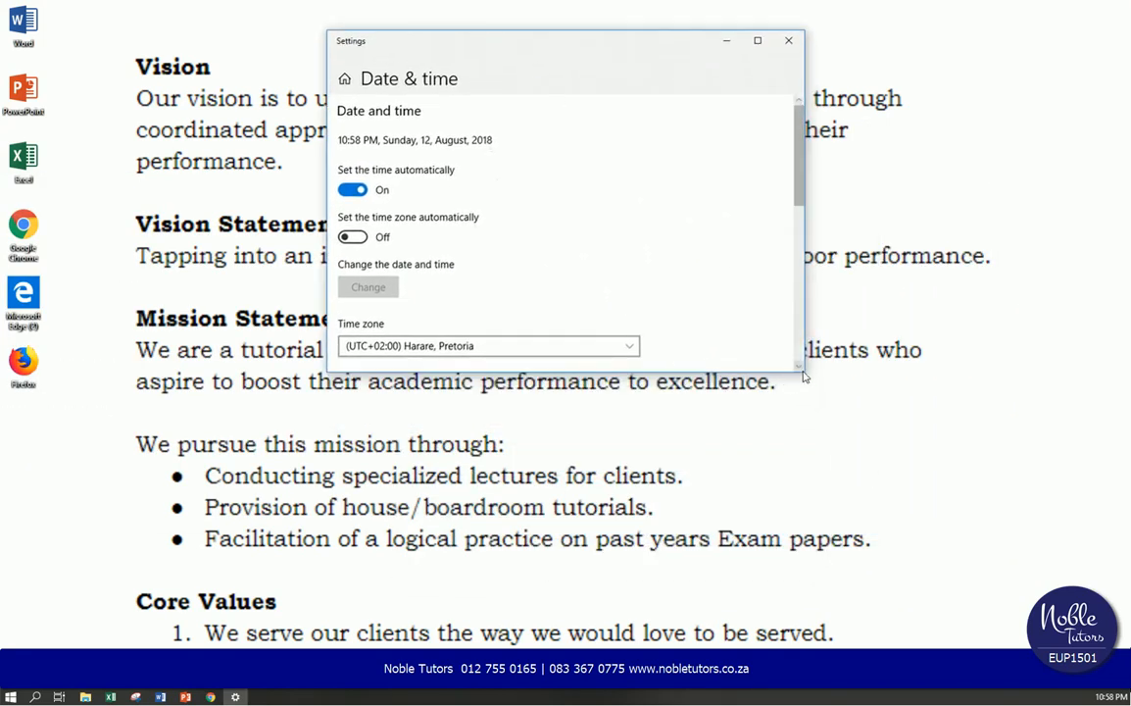
# - Scroll the Date & time page to Related settings and open Additional date, time & regional settings
pyautogui.scroll(-3)
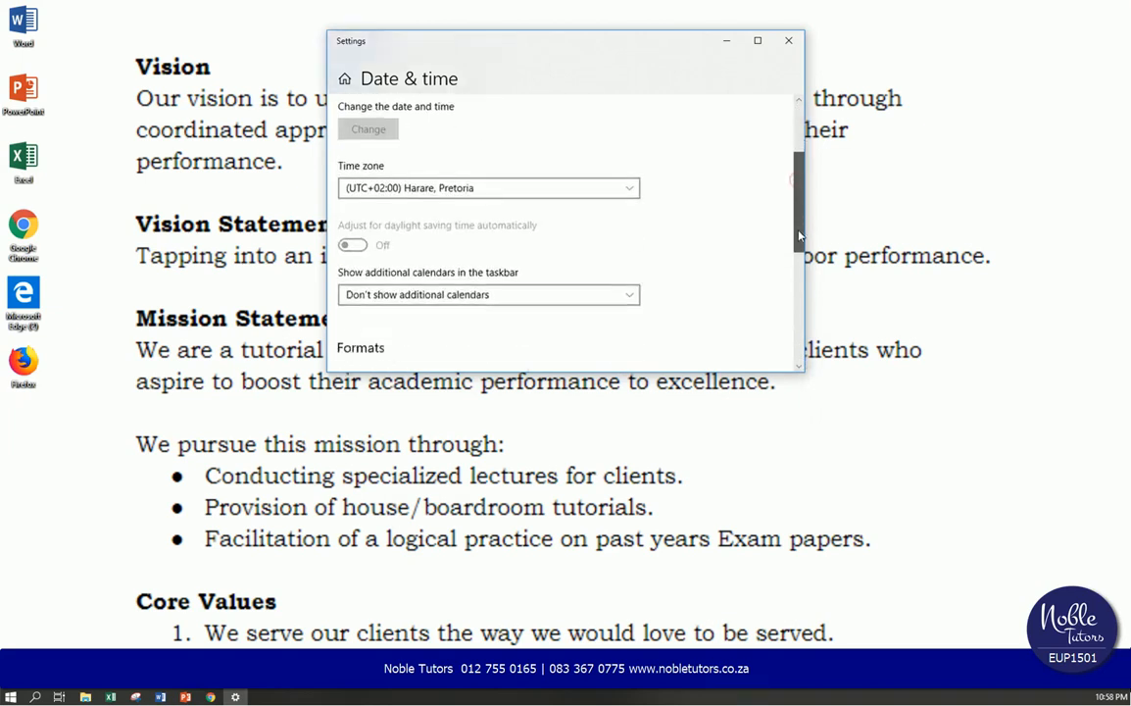
pyautogui.scroll(-3)
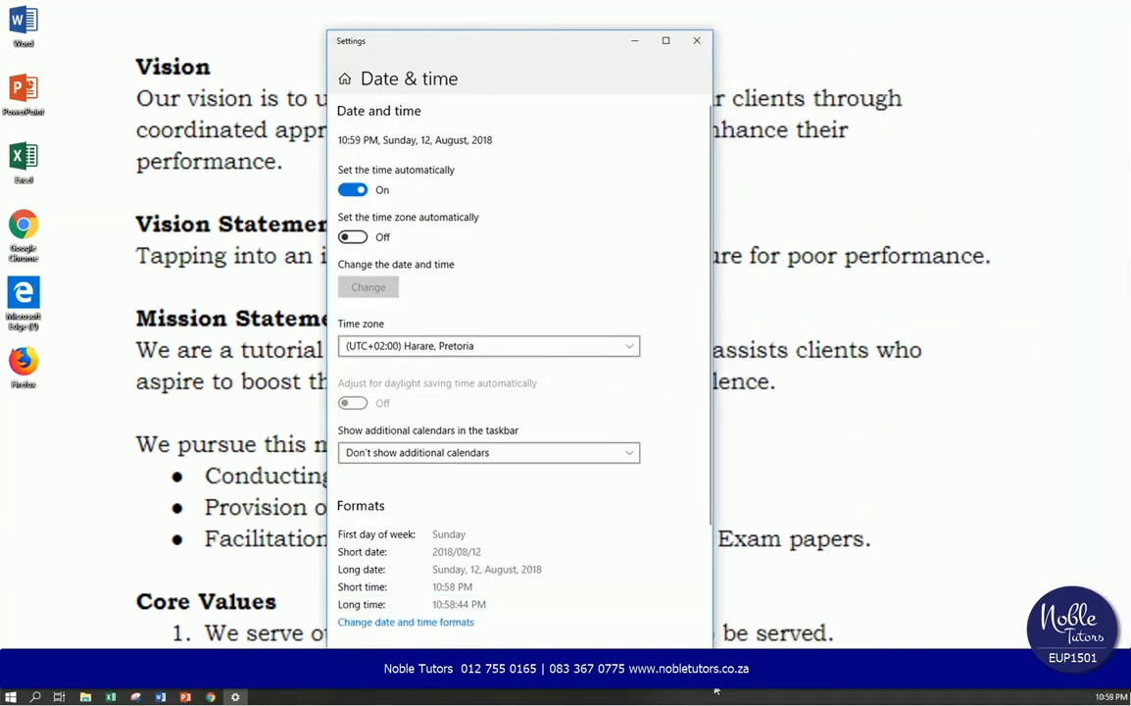
pyautogui.scroll(-3)
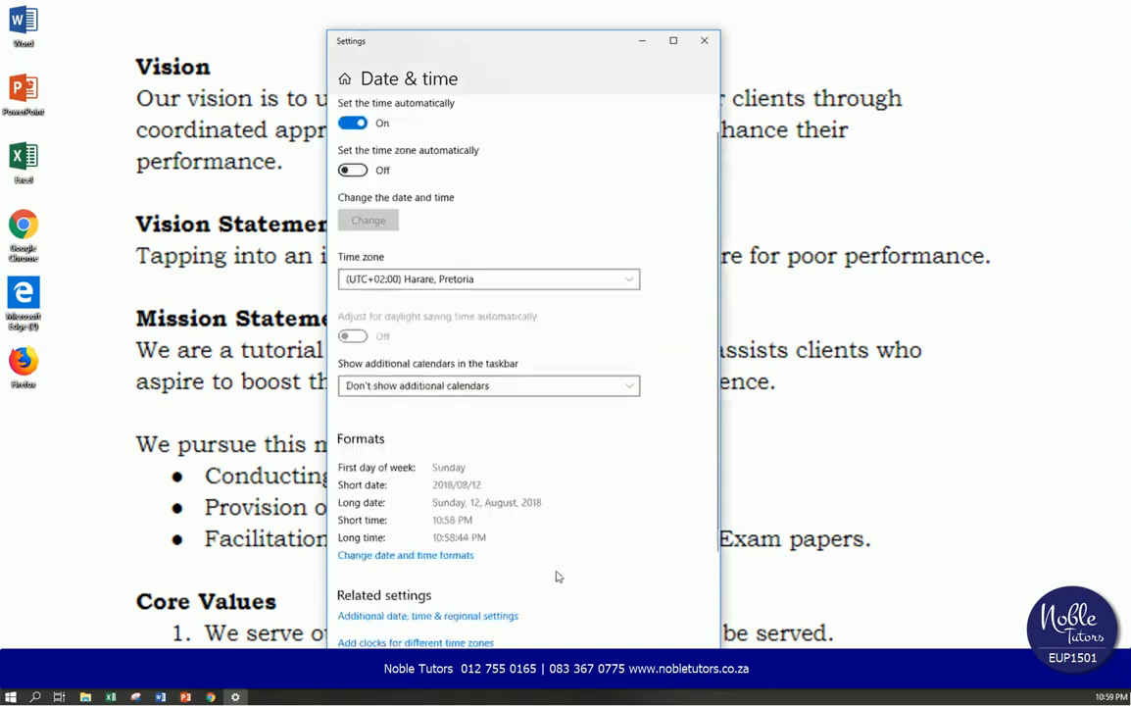
pyautogui.scroll(-3)
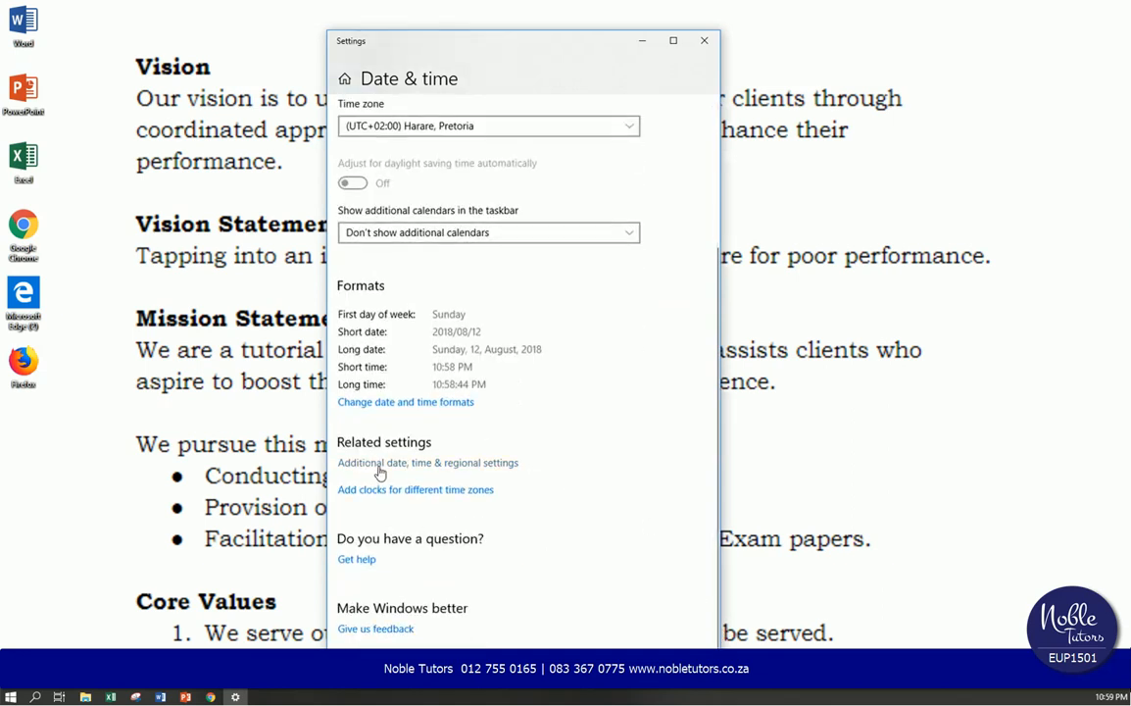
pyautogui.click(674, 41)
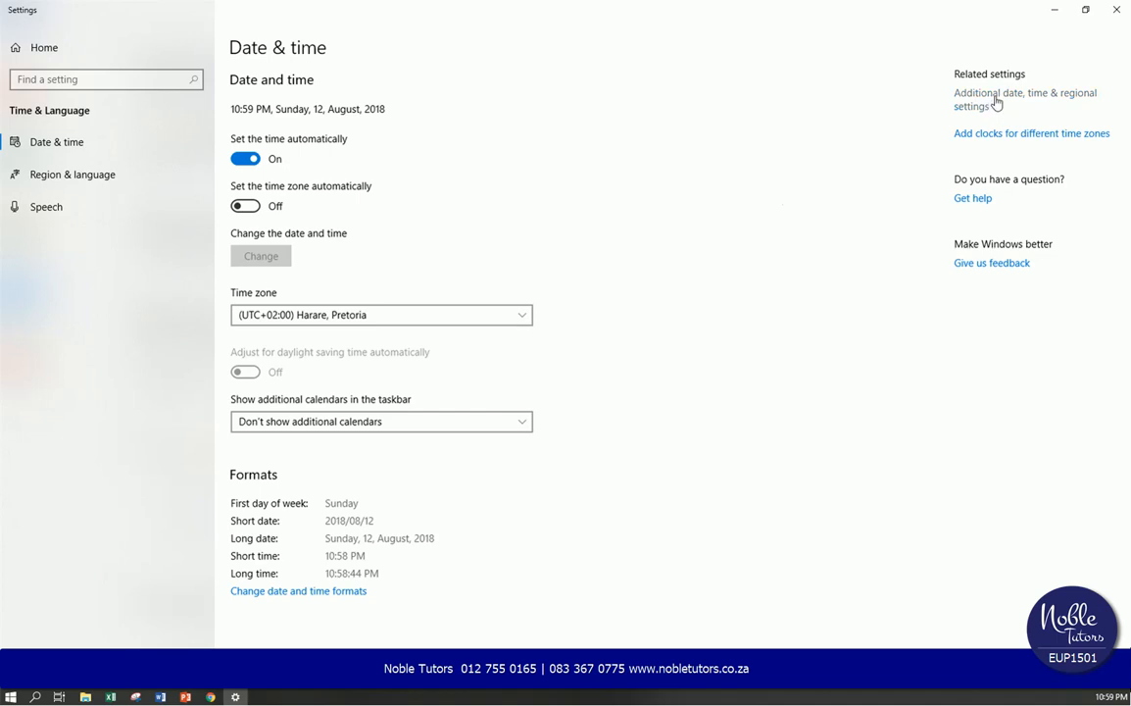
pyautogui.moveTo(1061, 103)
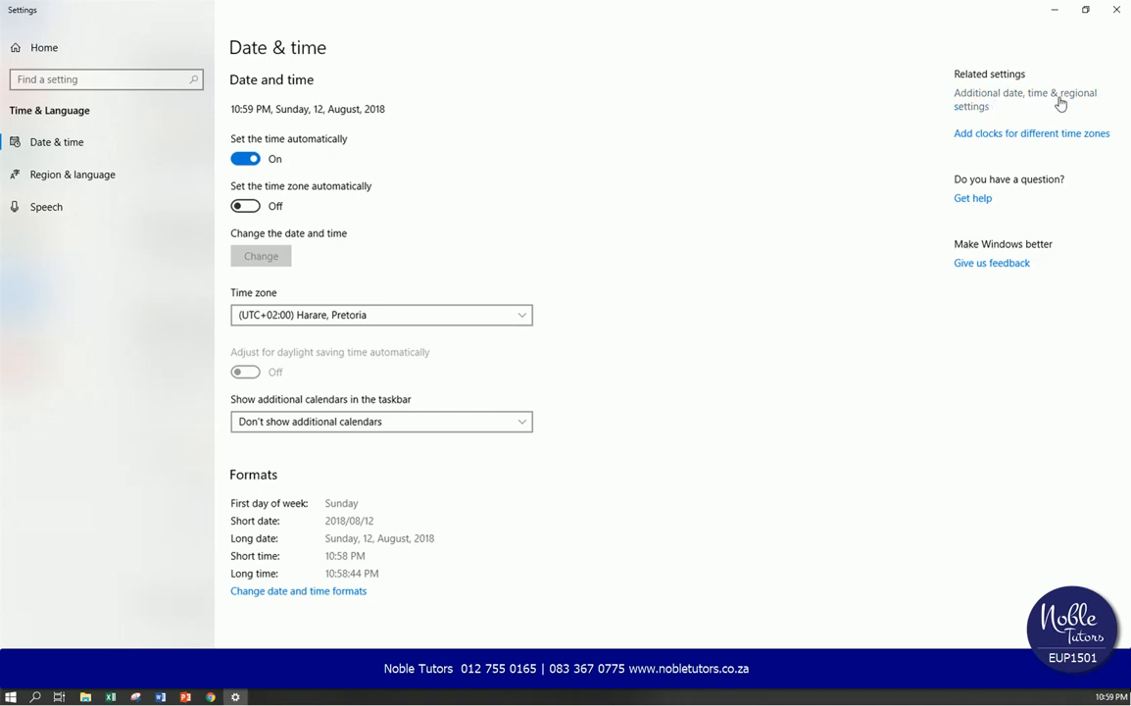
pyautogui.moveTo(1011, 116)
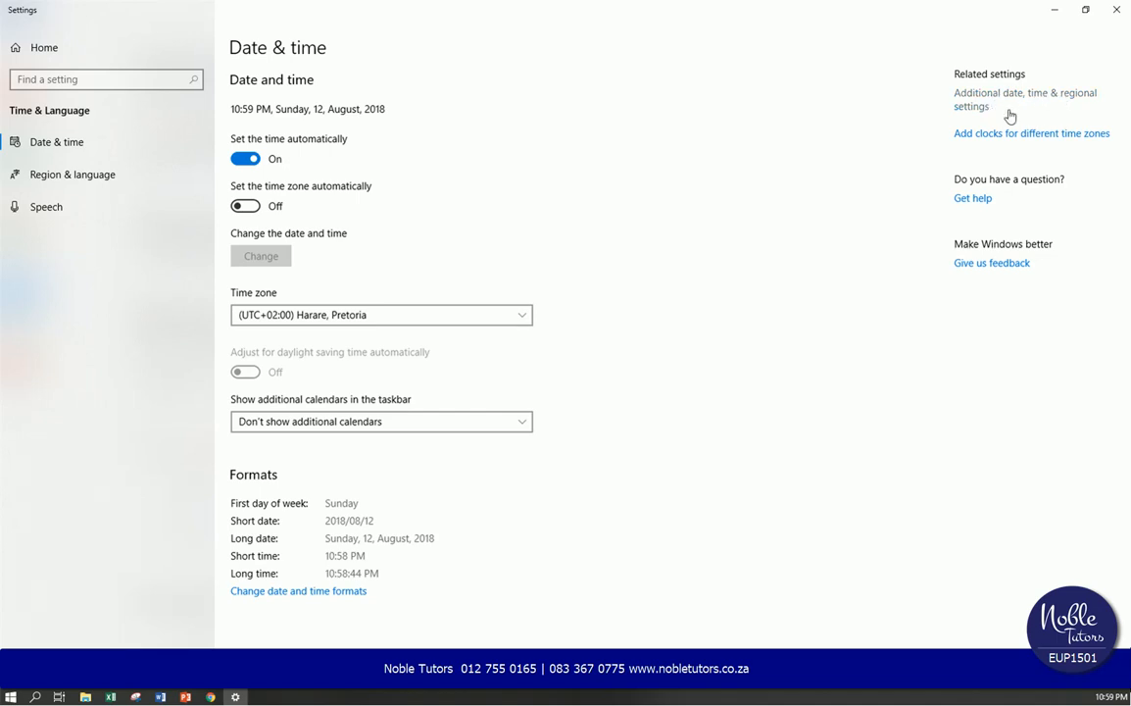
pyautogui.moveTo(785, 240)
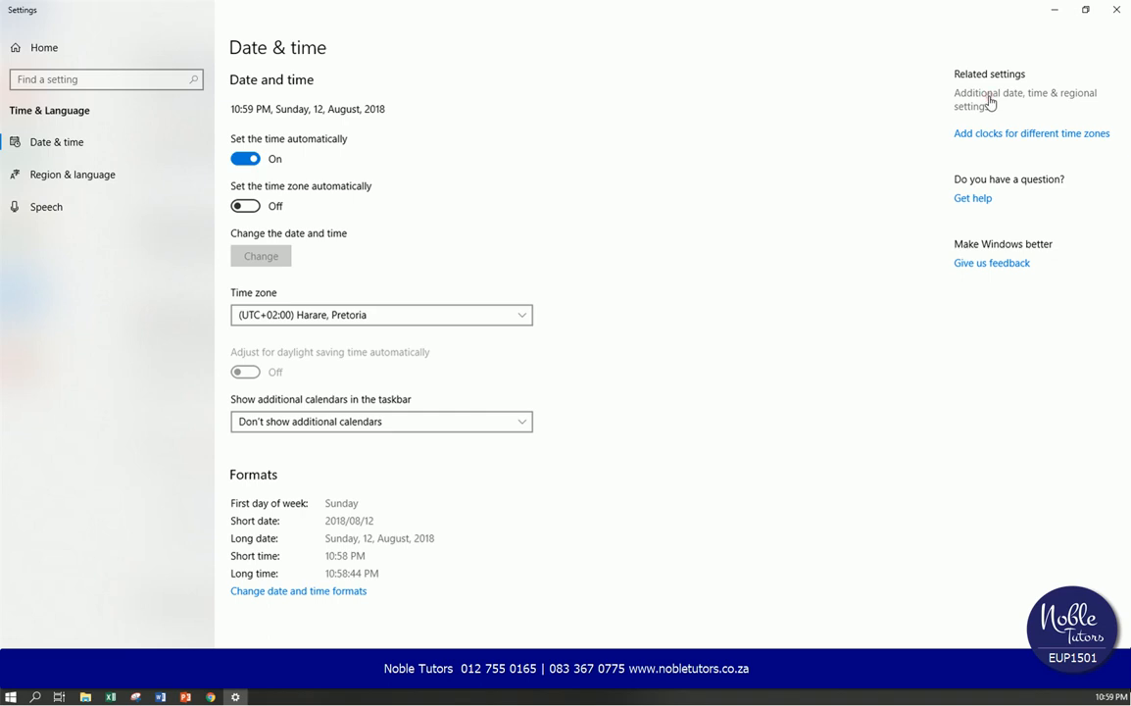
# - Open Additional date, time & regional settings from the maximised Date & time page
pyautogui.click(1026, 99)
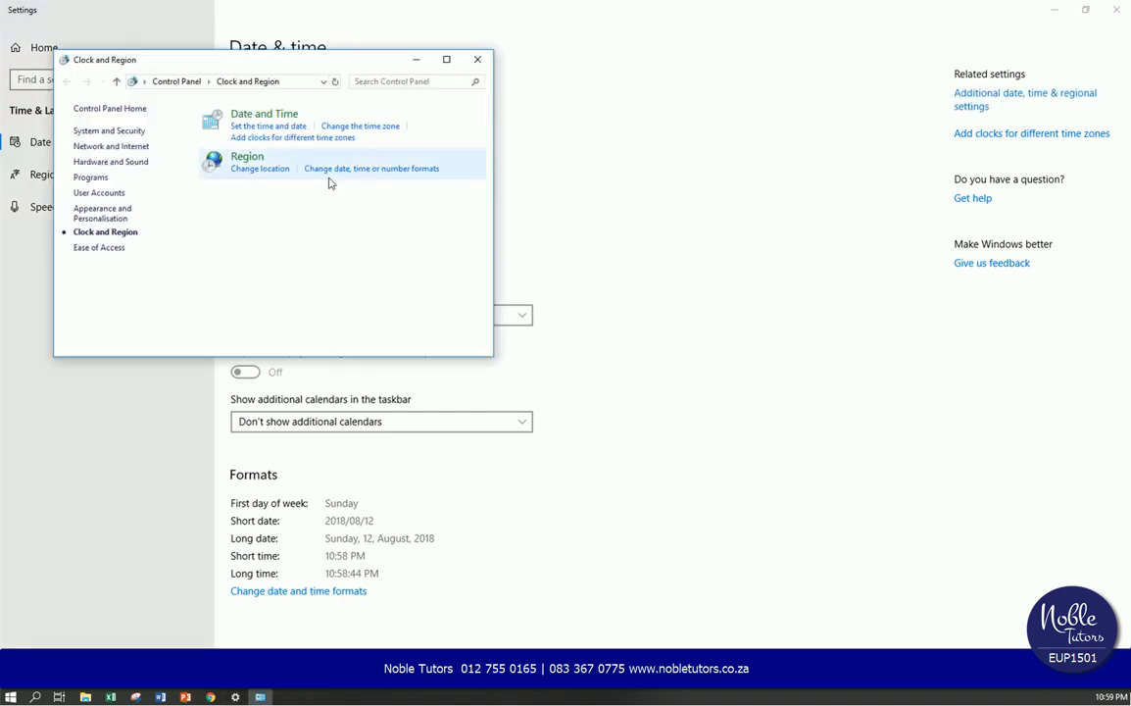
pyautogui.moveTo(399, 181)
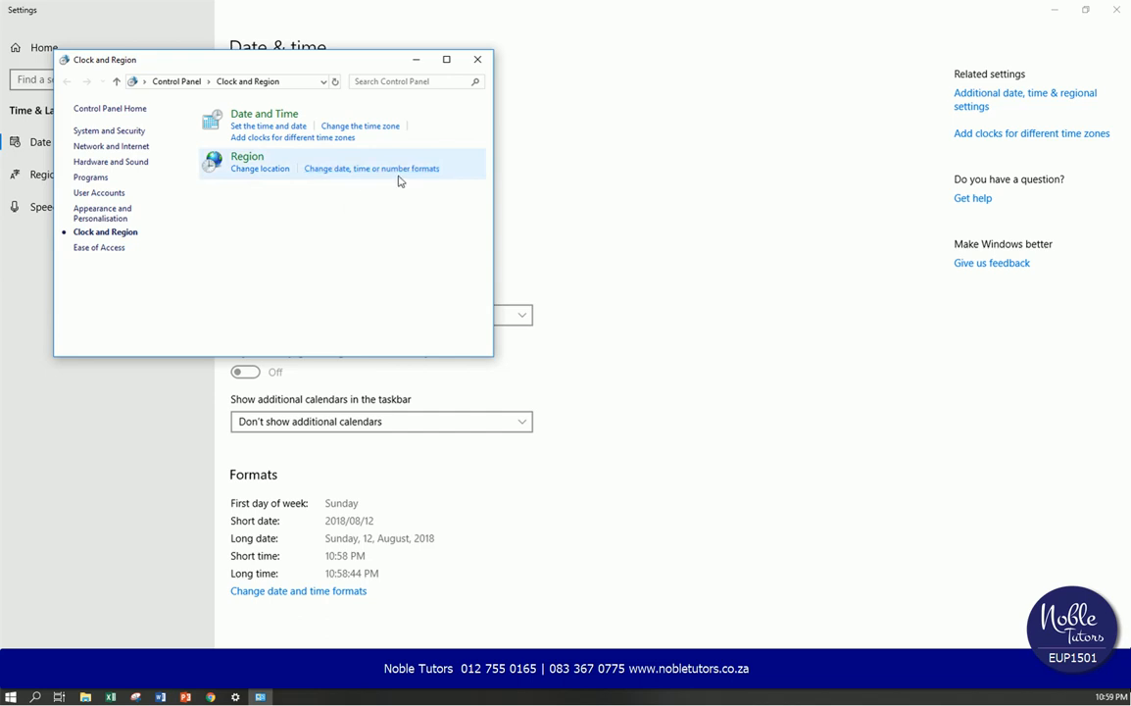
pyautogui.moveTo(386, 178)
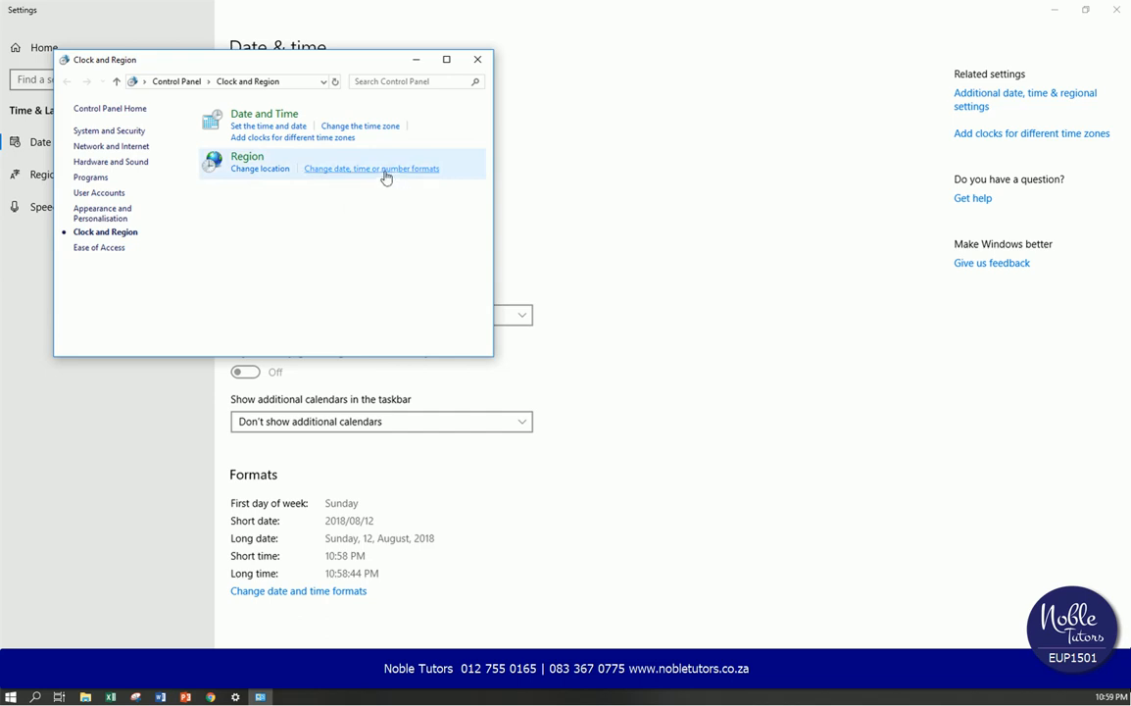
# - Open the Region formats for English (United States), then its Additional settings dialog
pyautogui.click(370, 167)
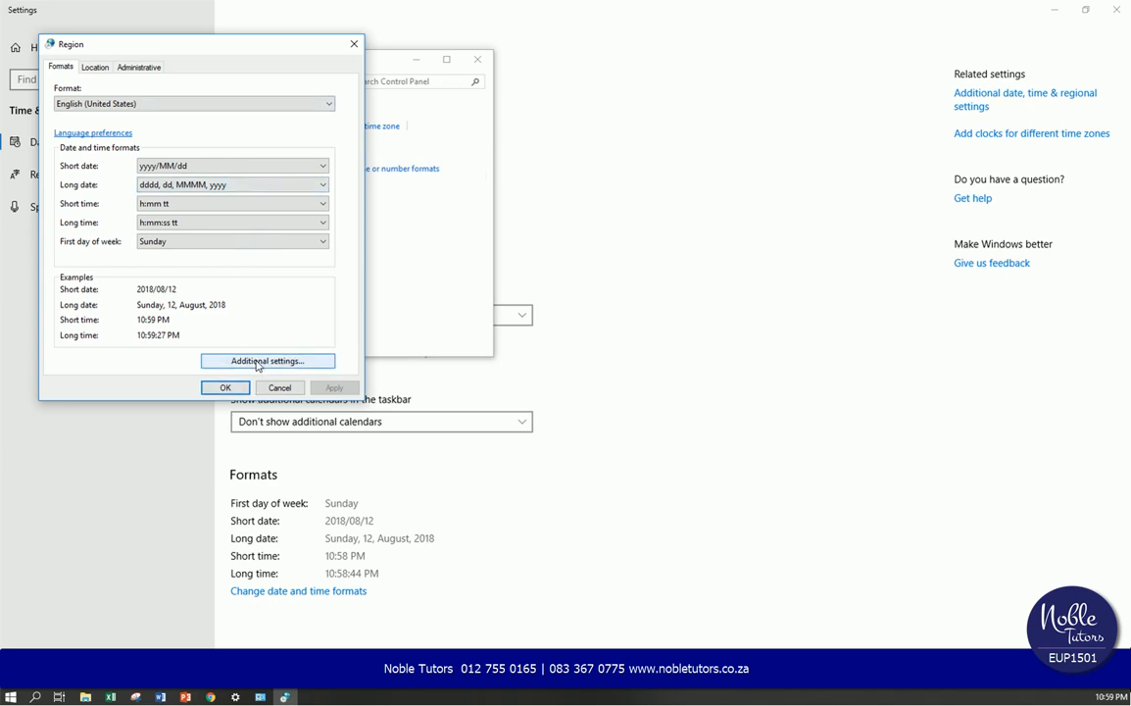
pyautogui.click(268, 360)
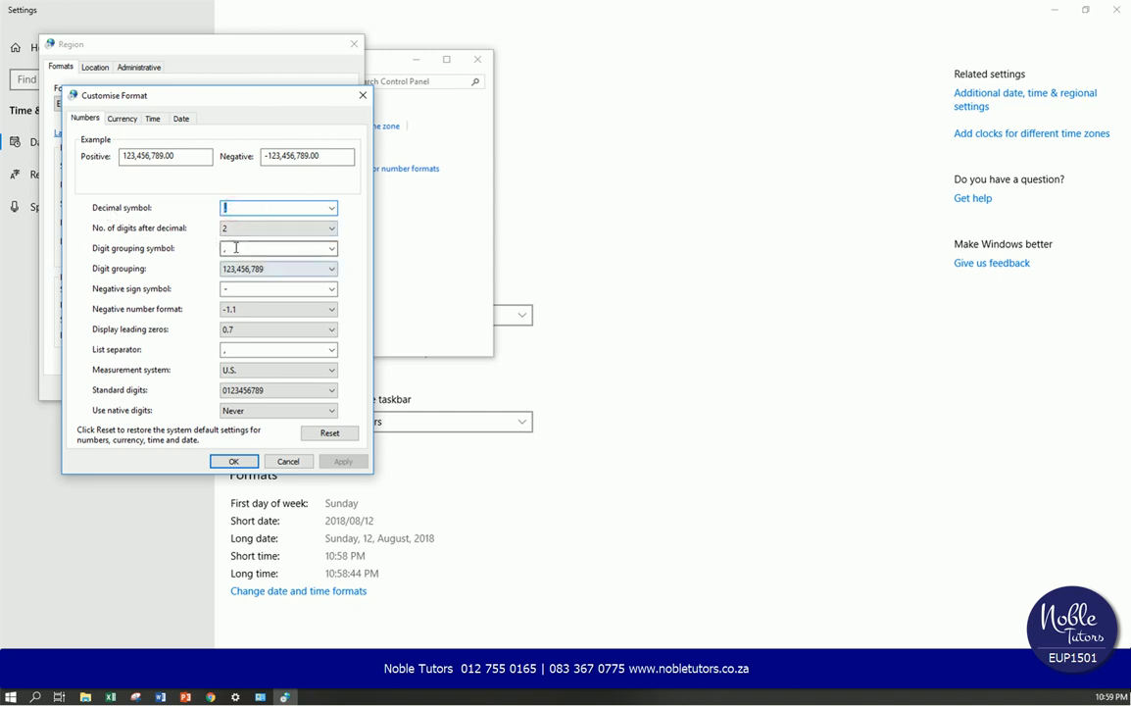
# - Set decimal symbol '.', digit grouping ',' and list separator ',' on the Numbers tab
pyautogui.click(277, 247)
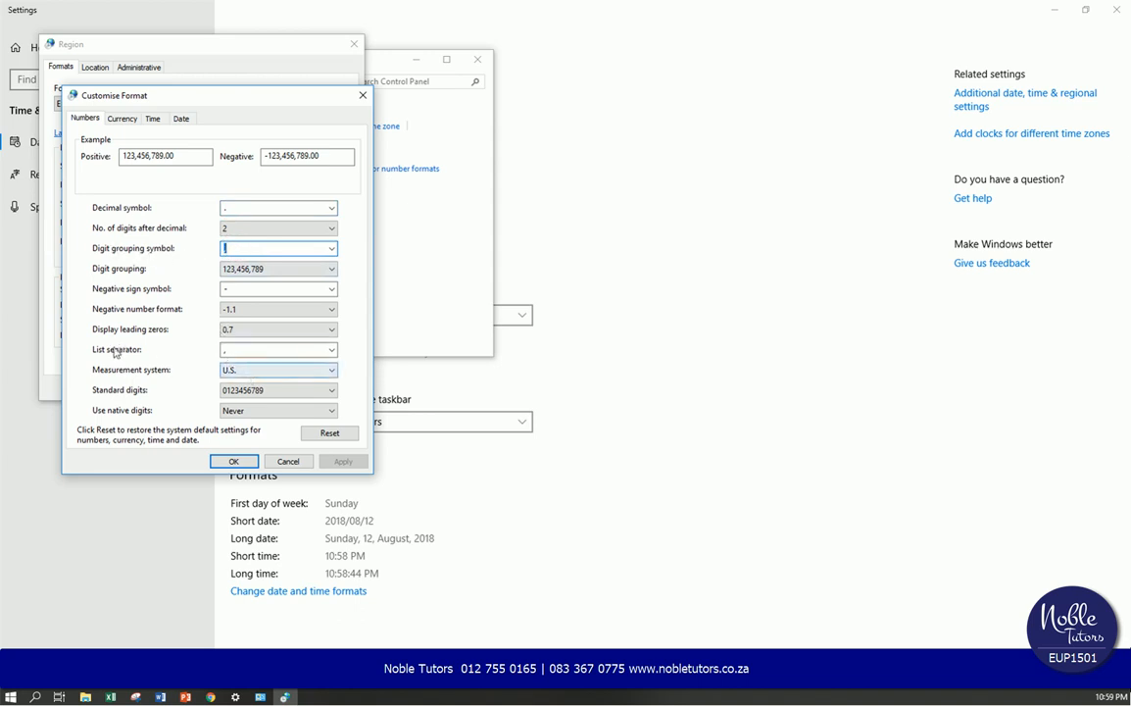
pyautogui.click(278, 349)
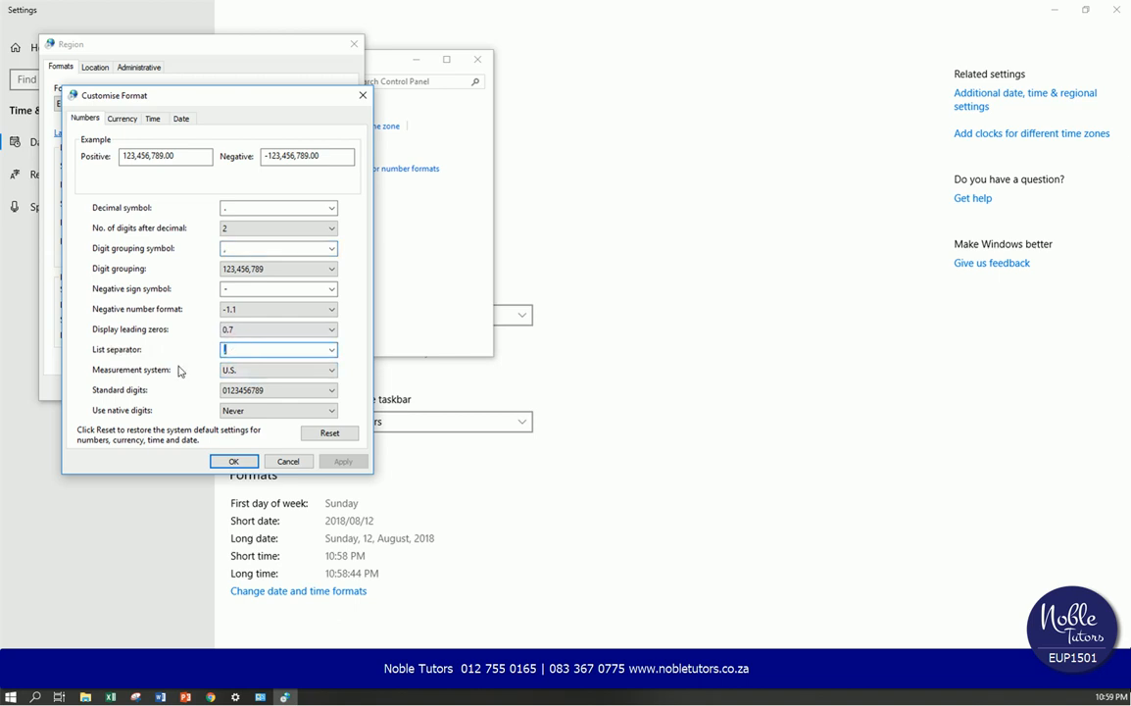
pyautogui.moveTo(153, 380)
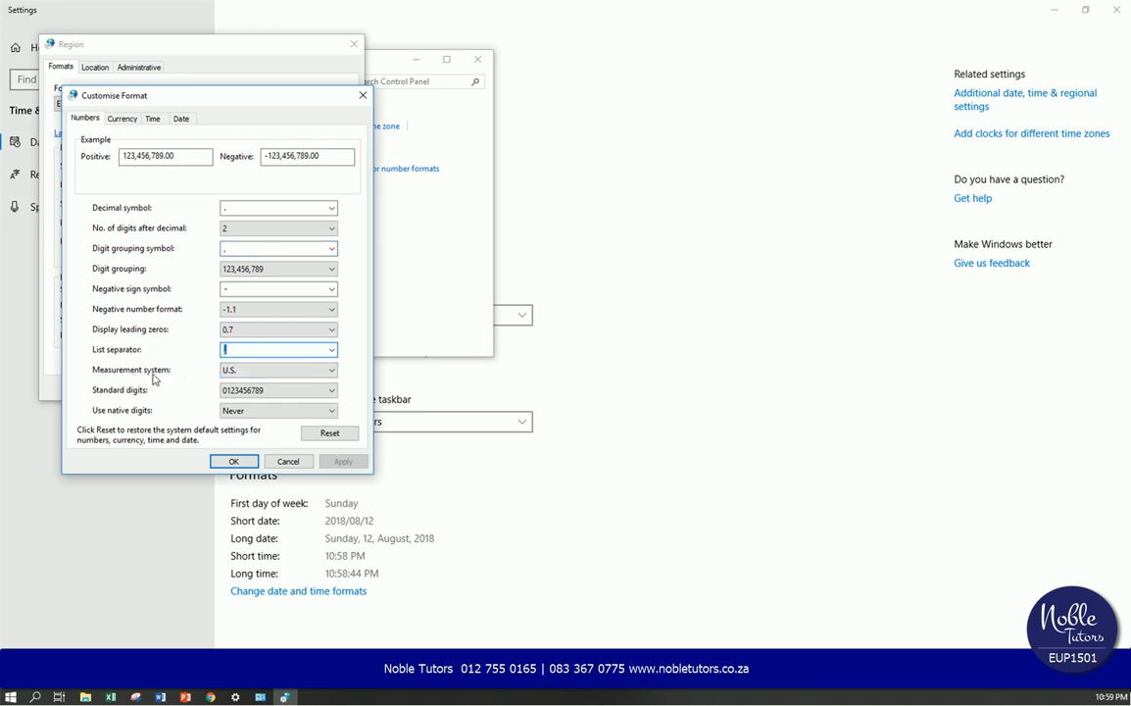
pyautogui.click(332, 369)
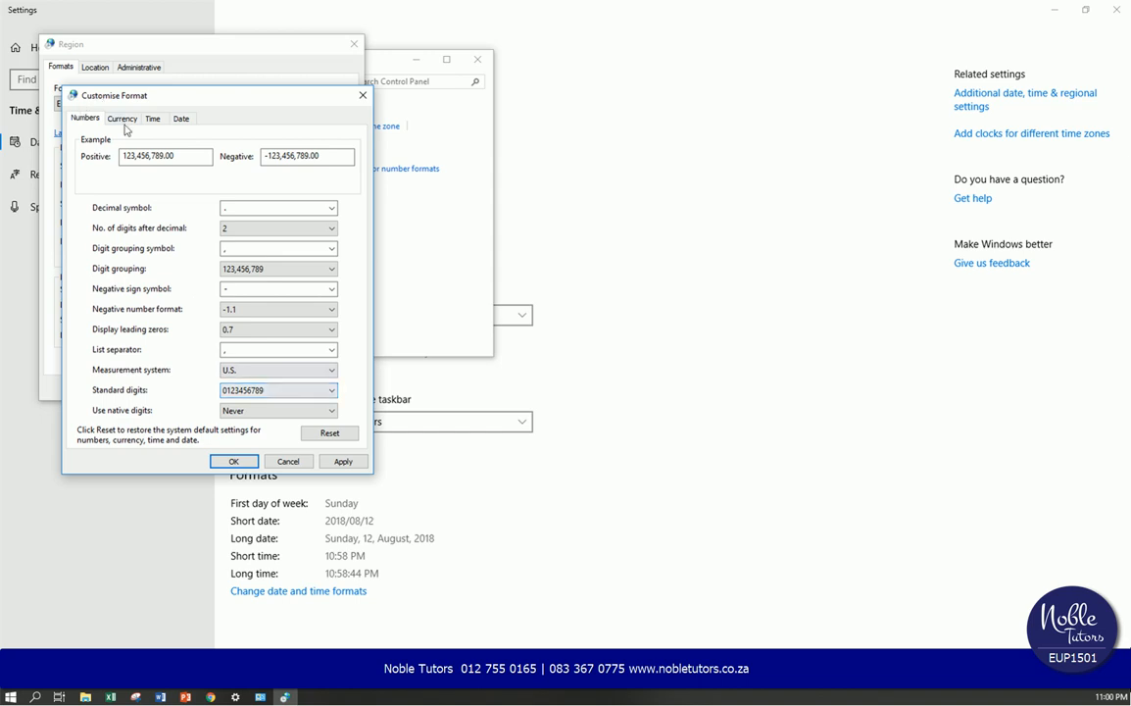
# - Confirm the $ currency symbol on the Currency tab and apply the customised formats
pyautogui.click(122, 118)
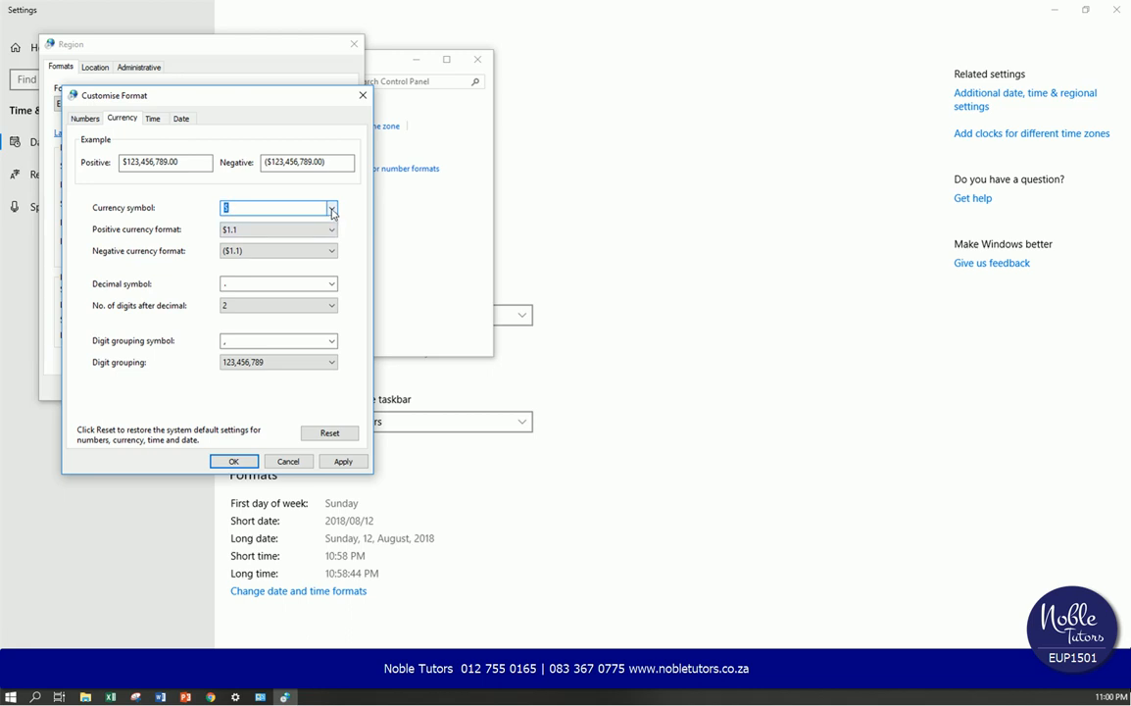
pyautogui.click(332, 207)
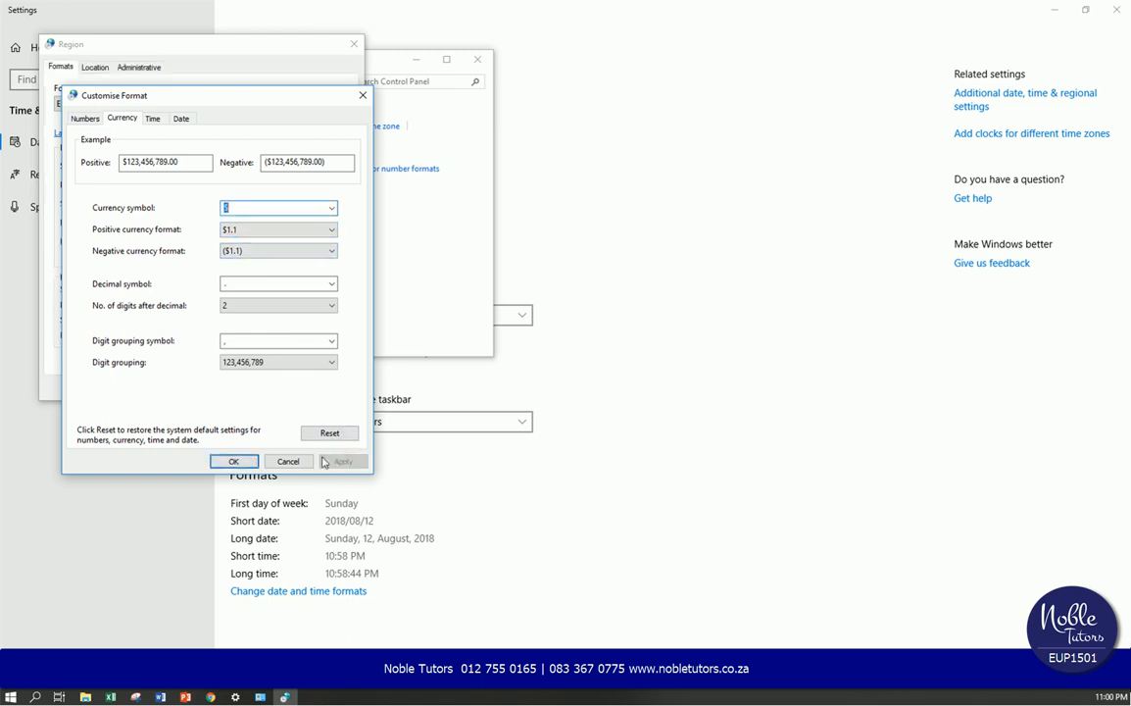
pyautogui.click(233, 461)
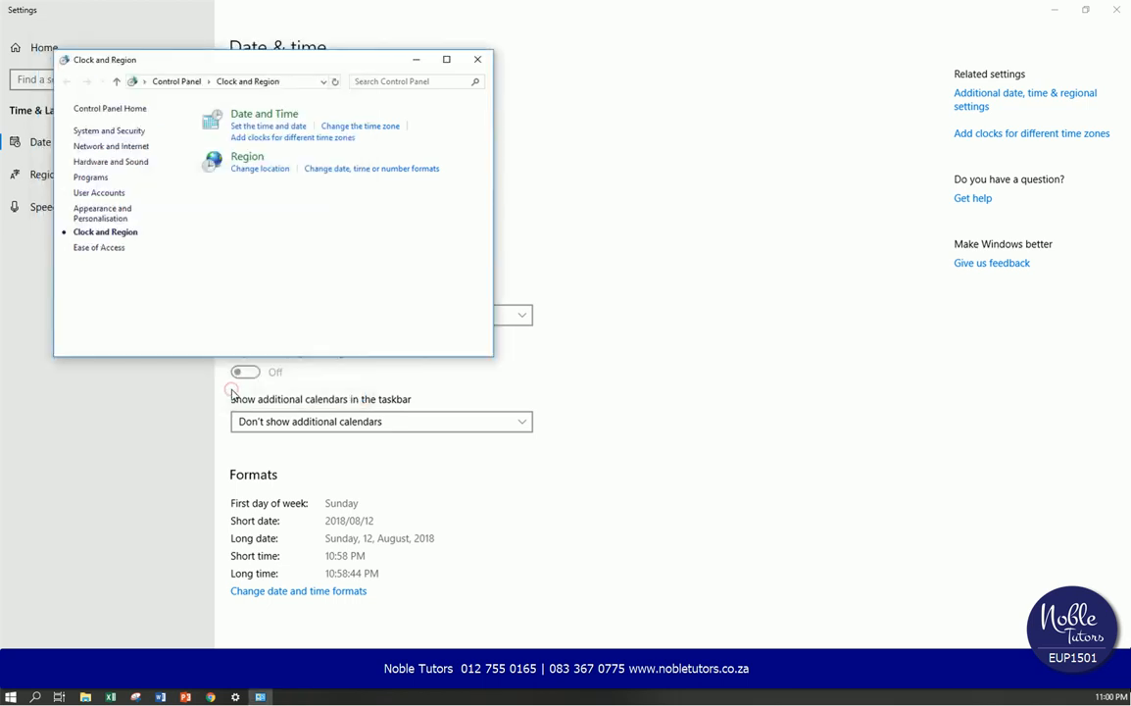
# - Close the Clock and Region window and the Date & time Settings window
pyautogui.click(478, 60)
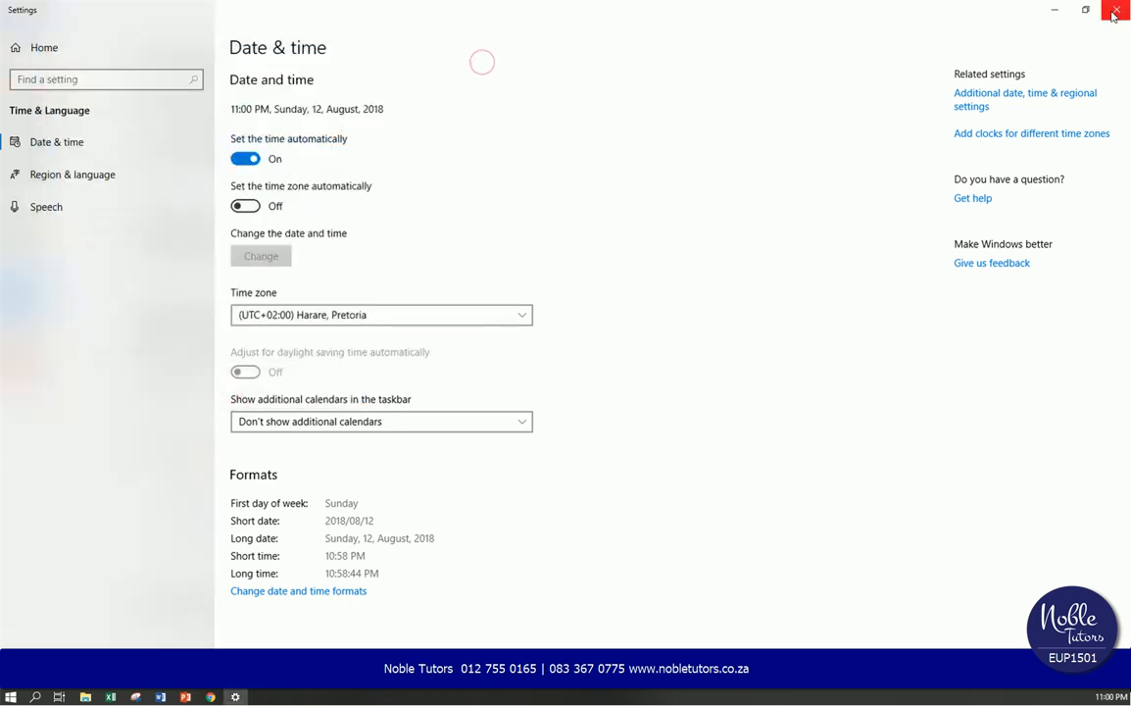
pyautogui.click(1115, 10)
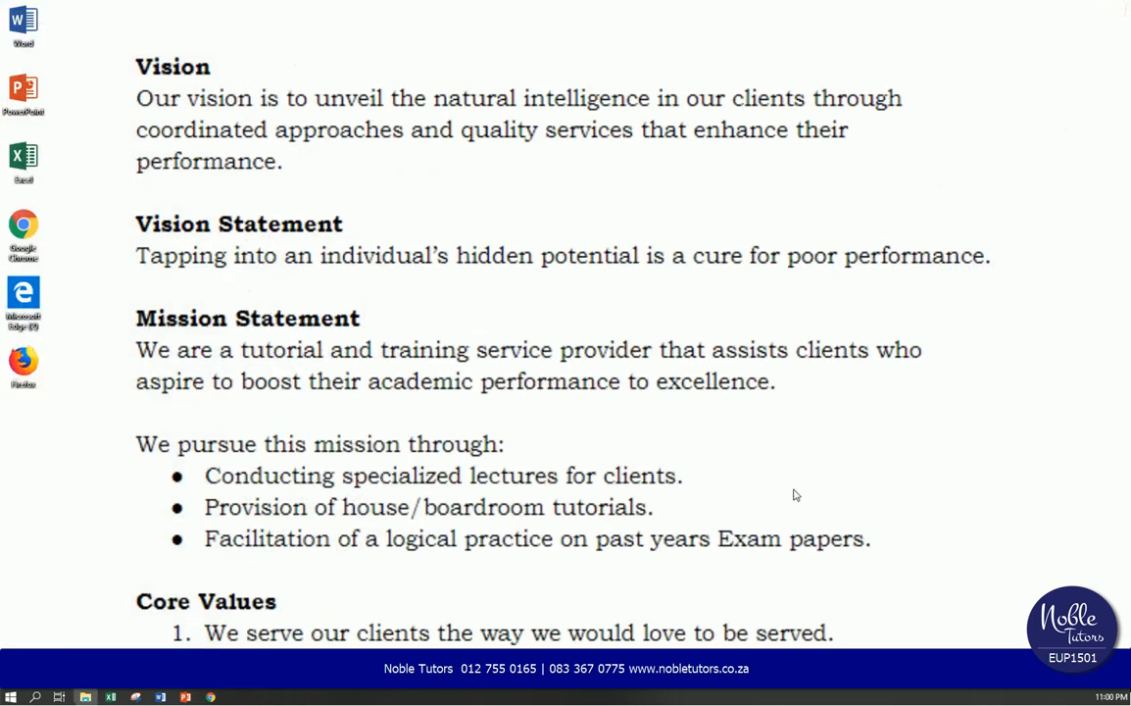